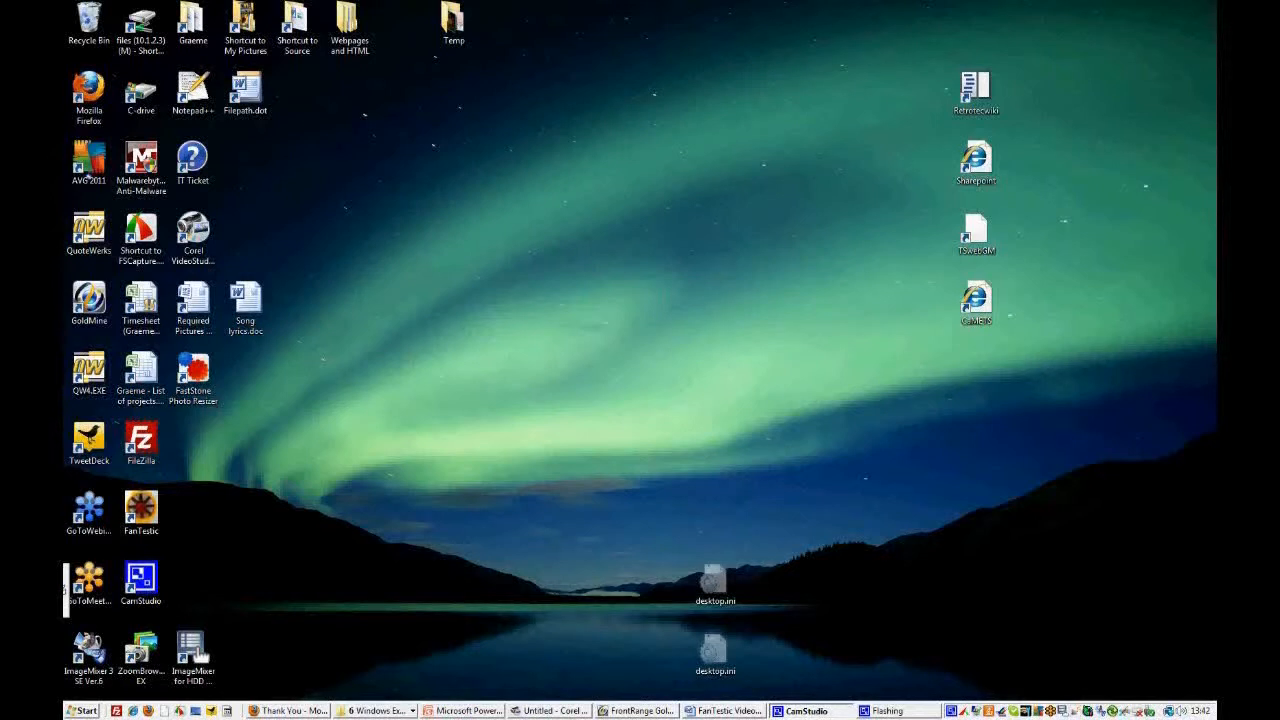
pyautogui.moveTo(114, 478)
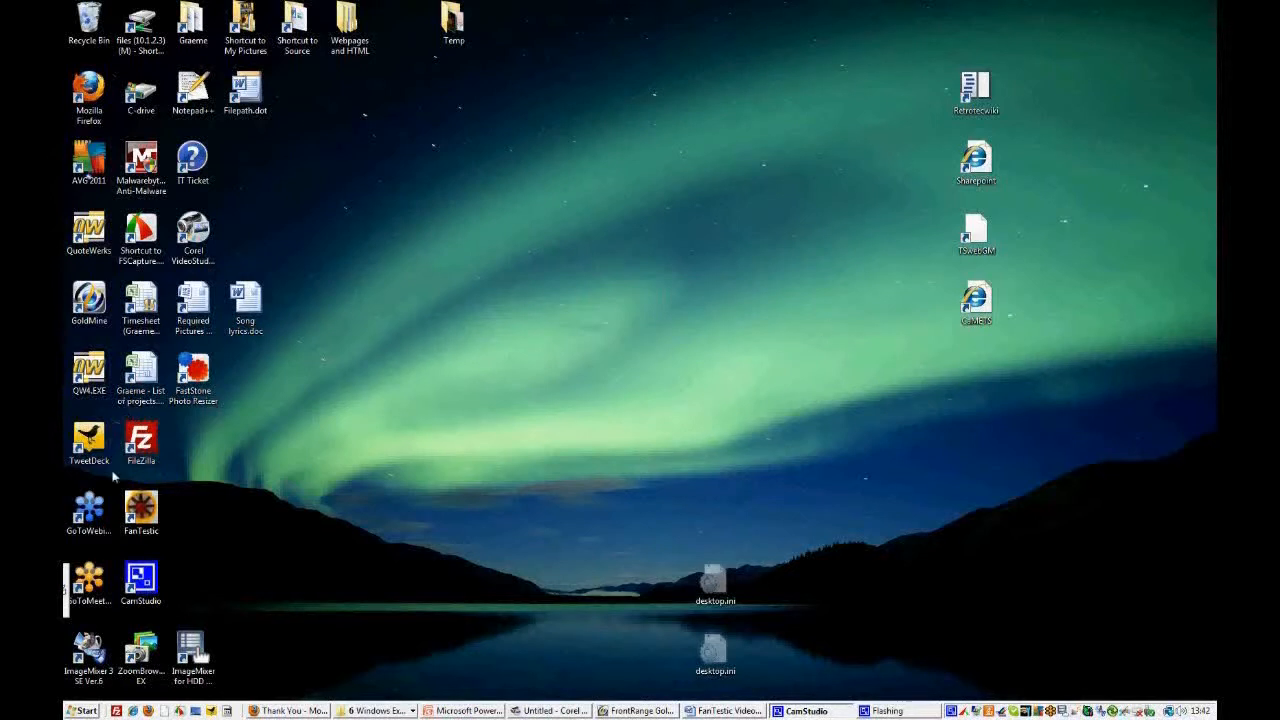
pyautogui.moveTo(177, 543)
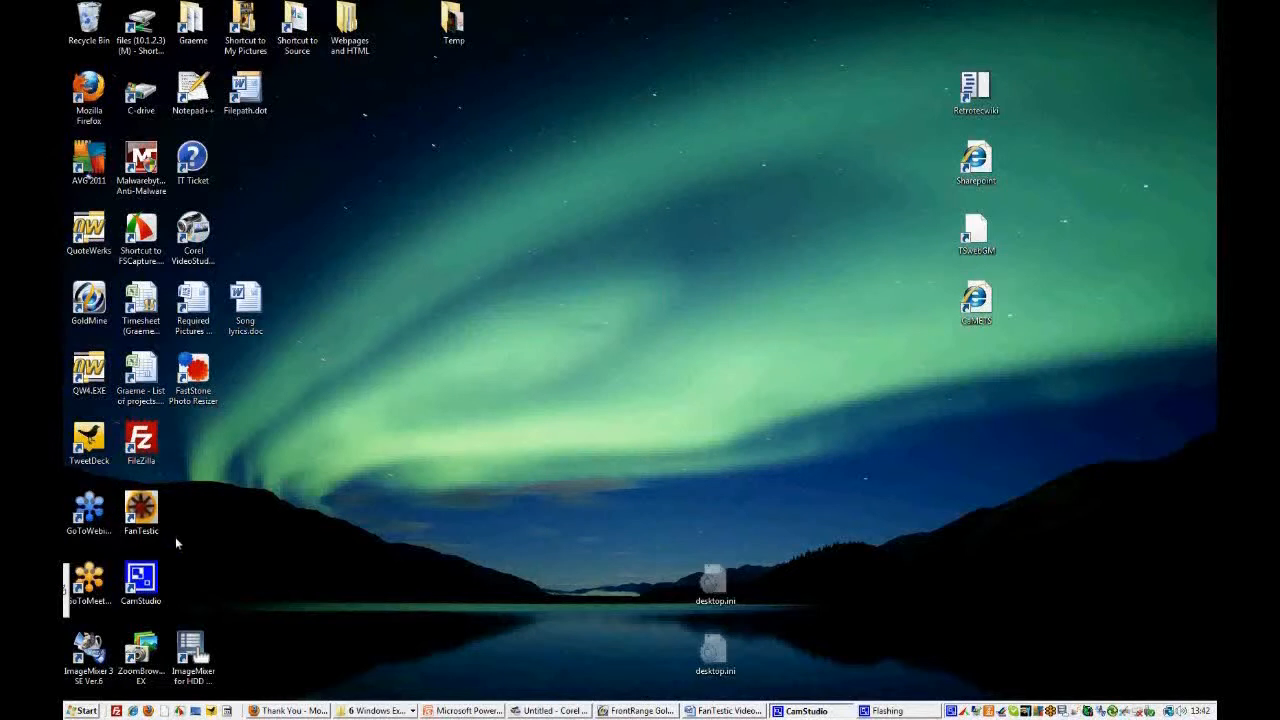
pyautogui.moveTo(118, 531)
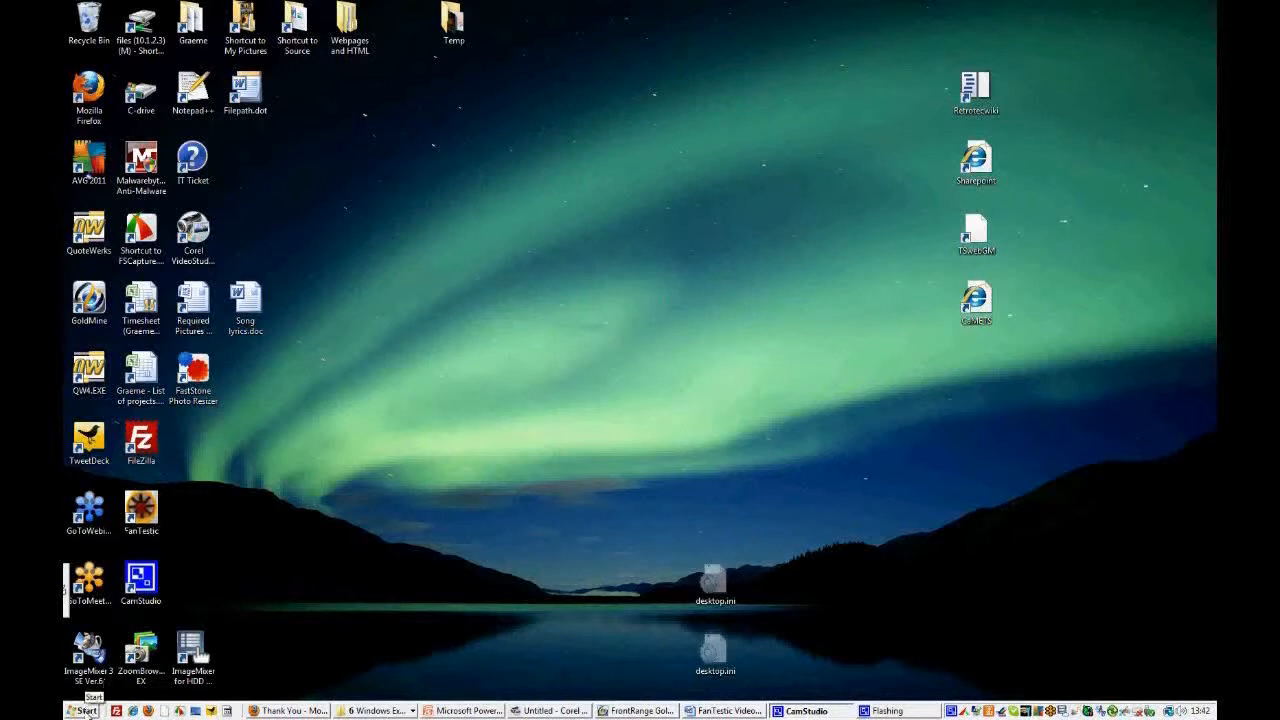
# Launch FanTestic from All Programs and scroll down the License Agreement
pyautogui.click(85, 710)
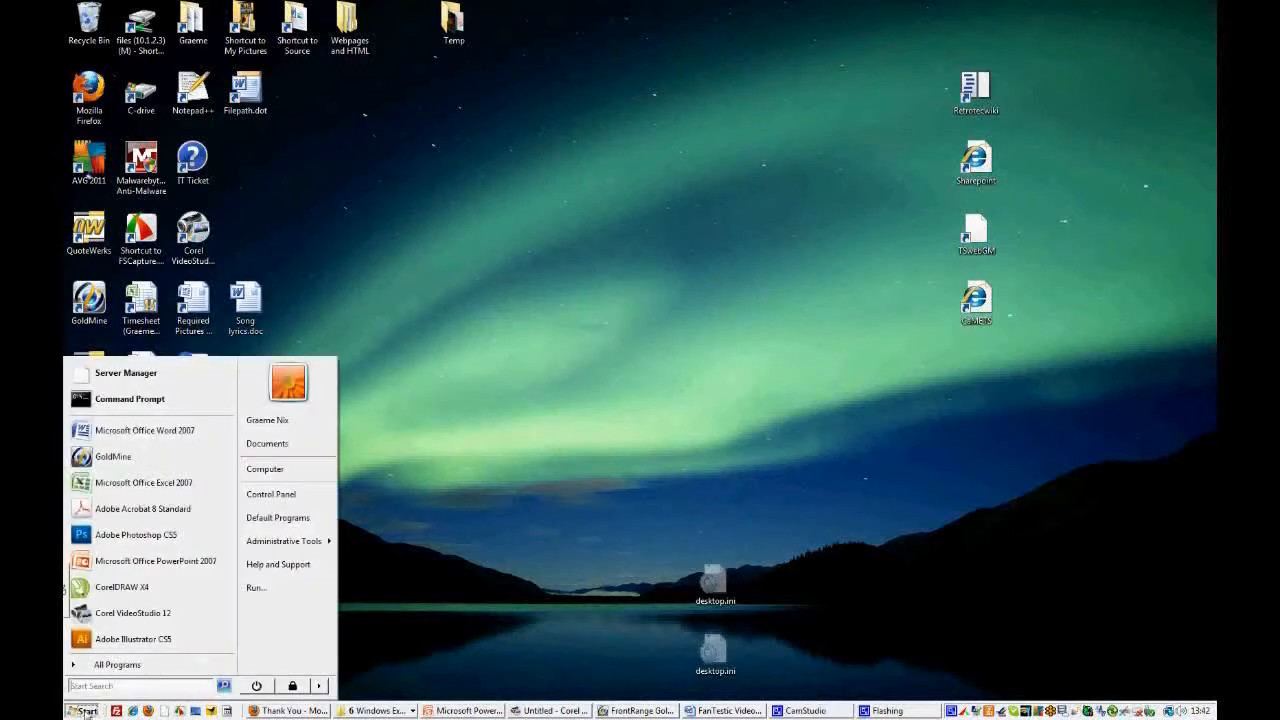
pyautogui.click(116, 664)
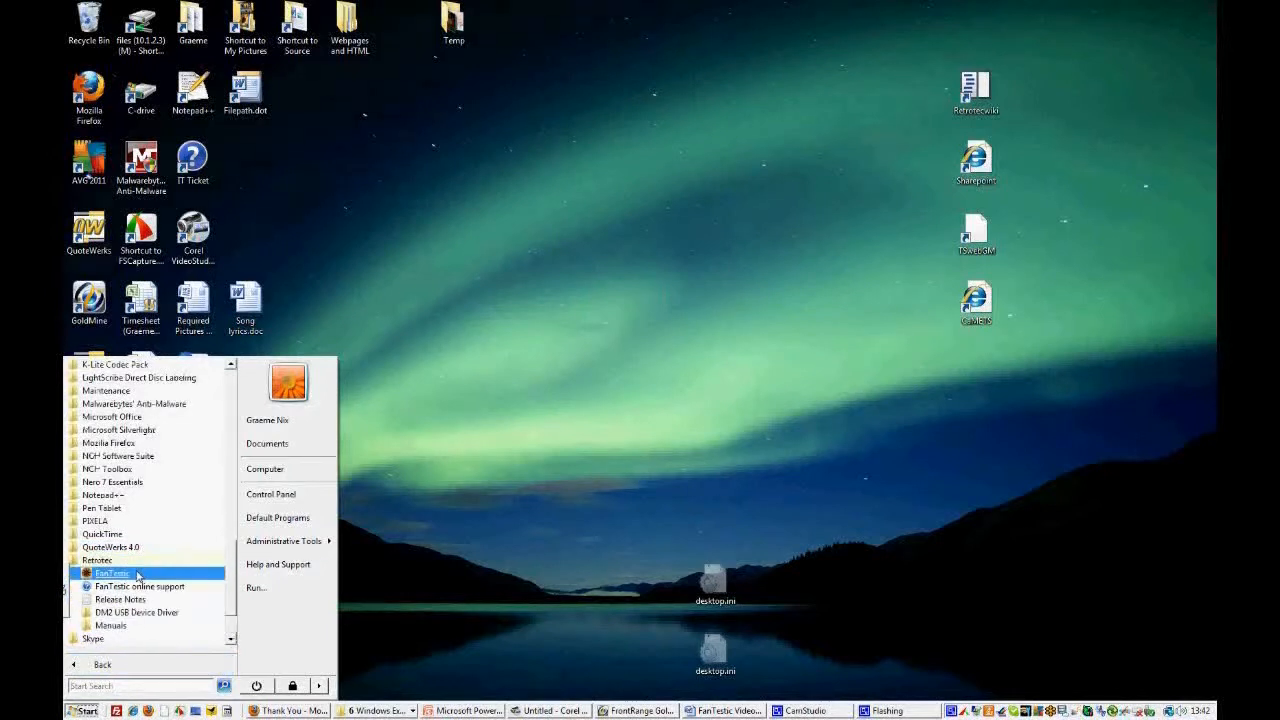
pyautogui.moveTo(139, 599)
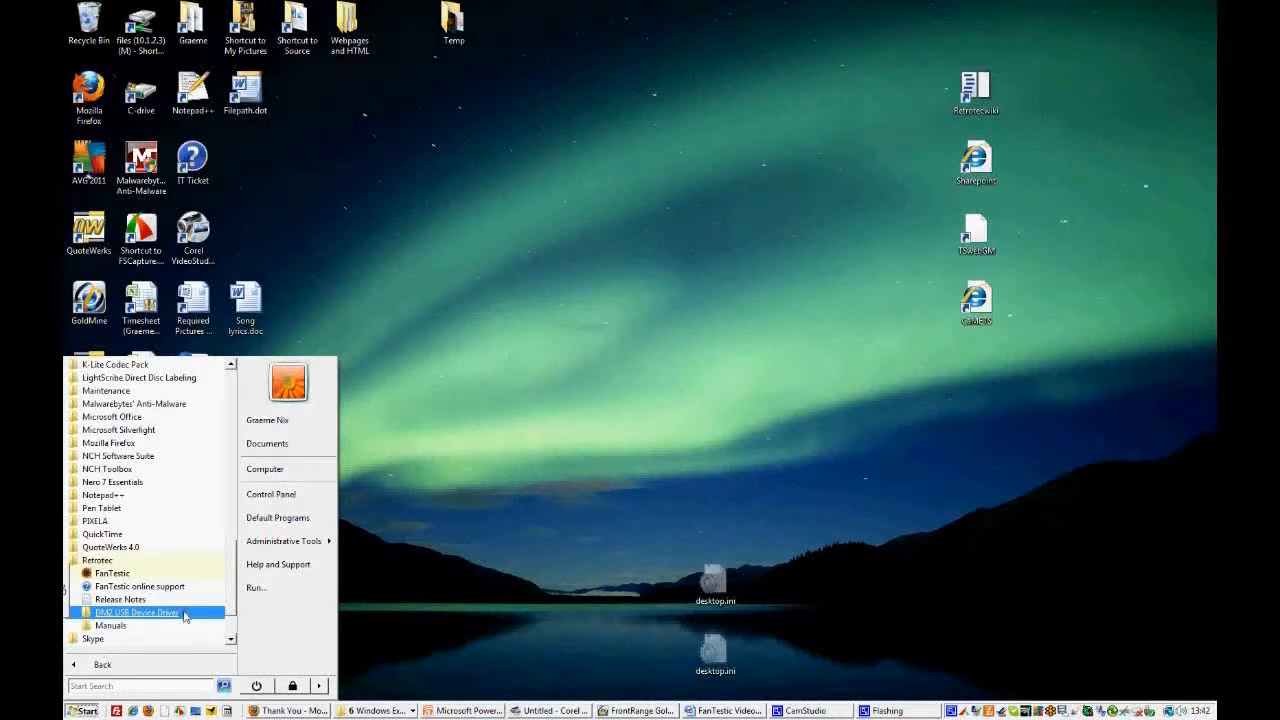
pyautogui.moveTo(120, 625)
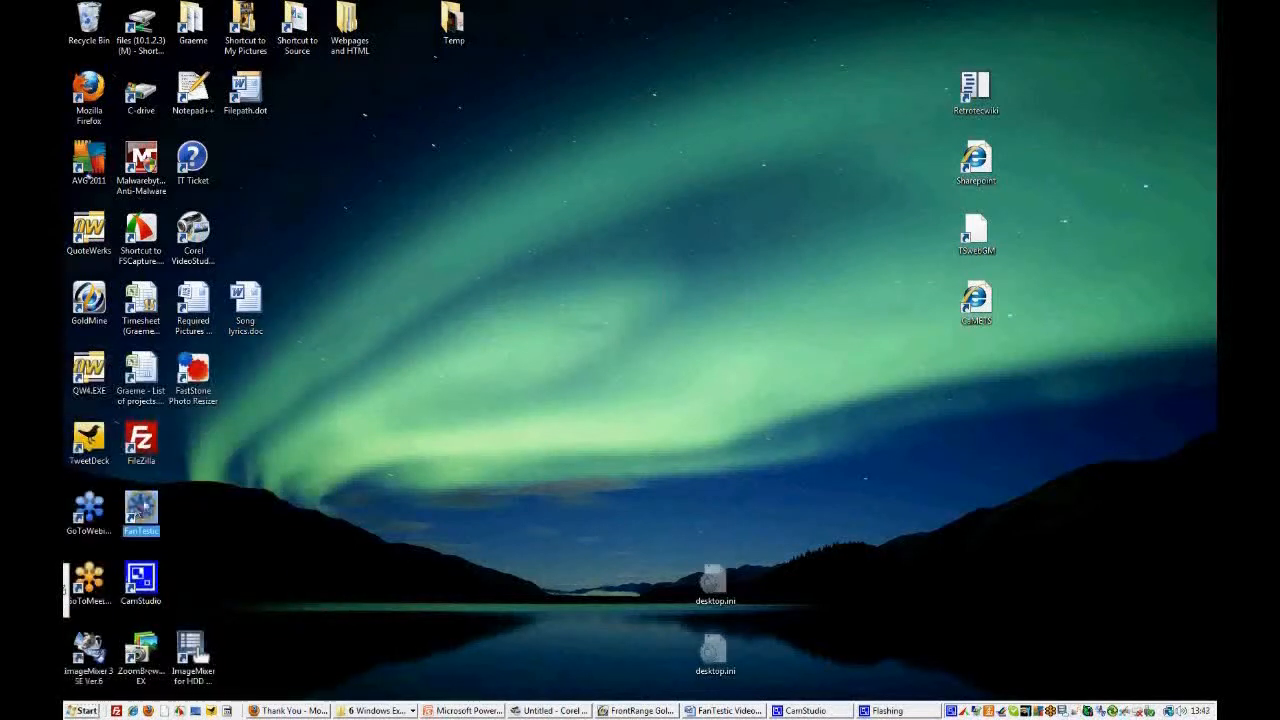
pyautogui.doubleClick(140, 510)
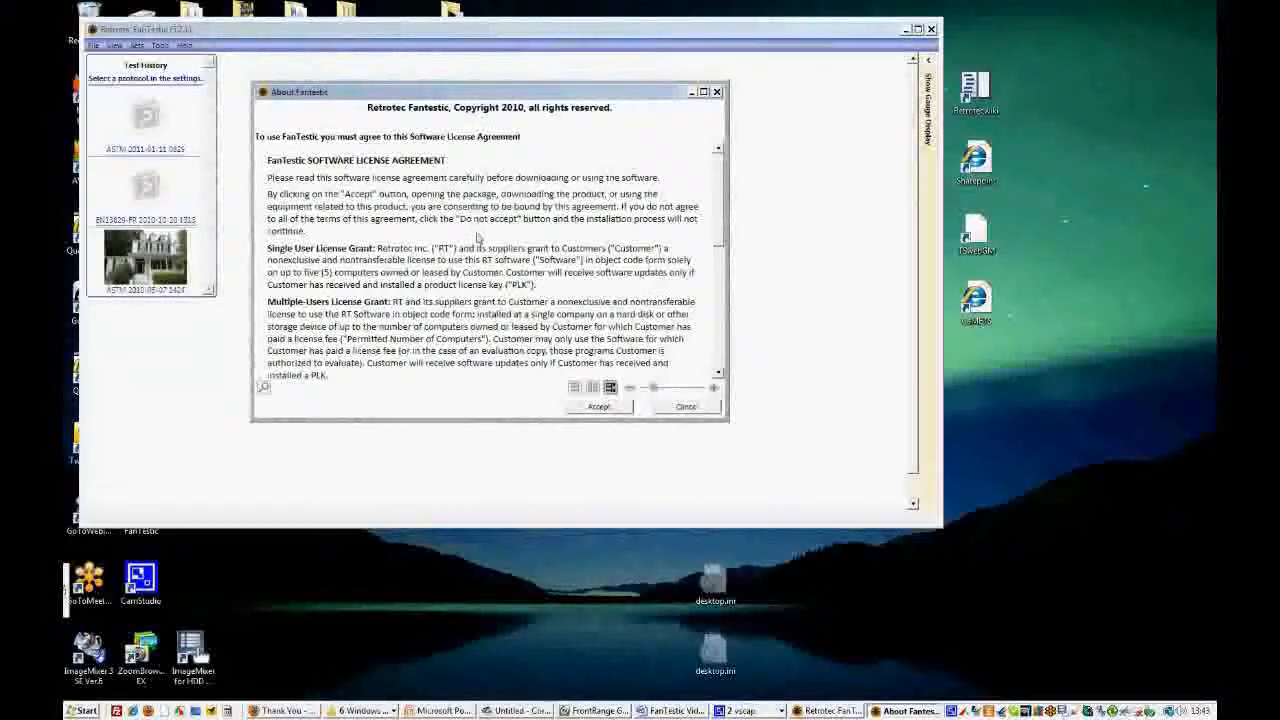
pyautogui.scroll(-3)
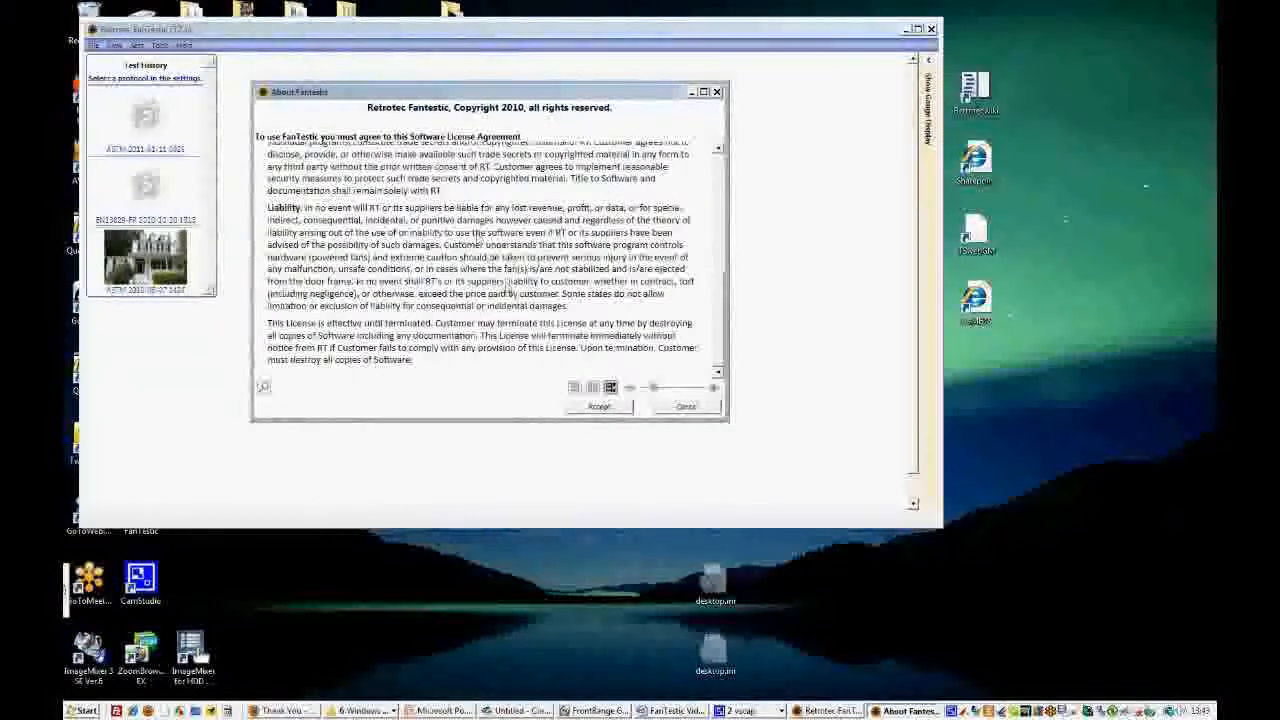
# Accept the FanTestic License Agreement, bringing up the demo-expired notice
pyautogui.click(598, 406)
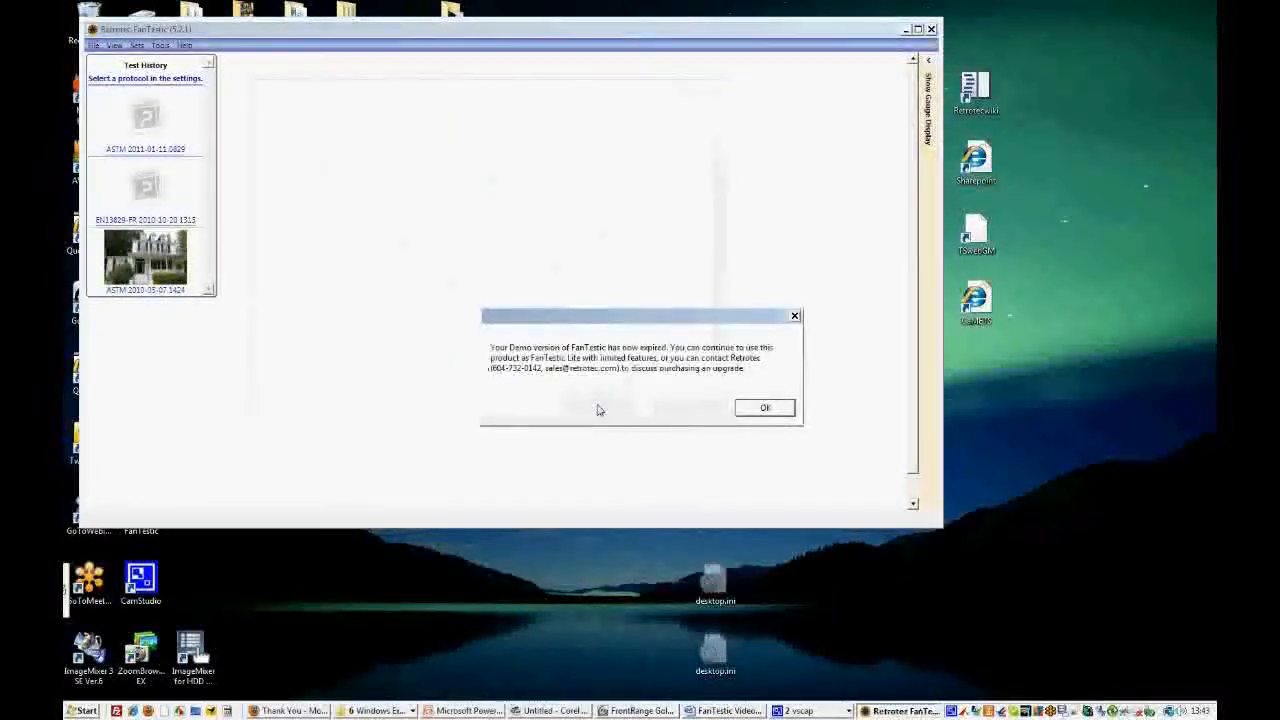
pyautogui.moveTo(766, 407)
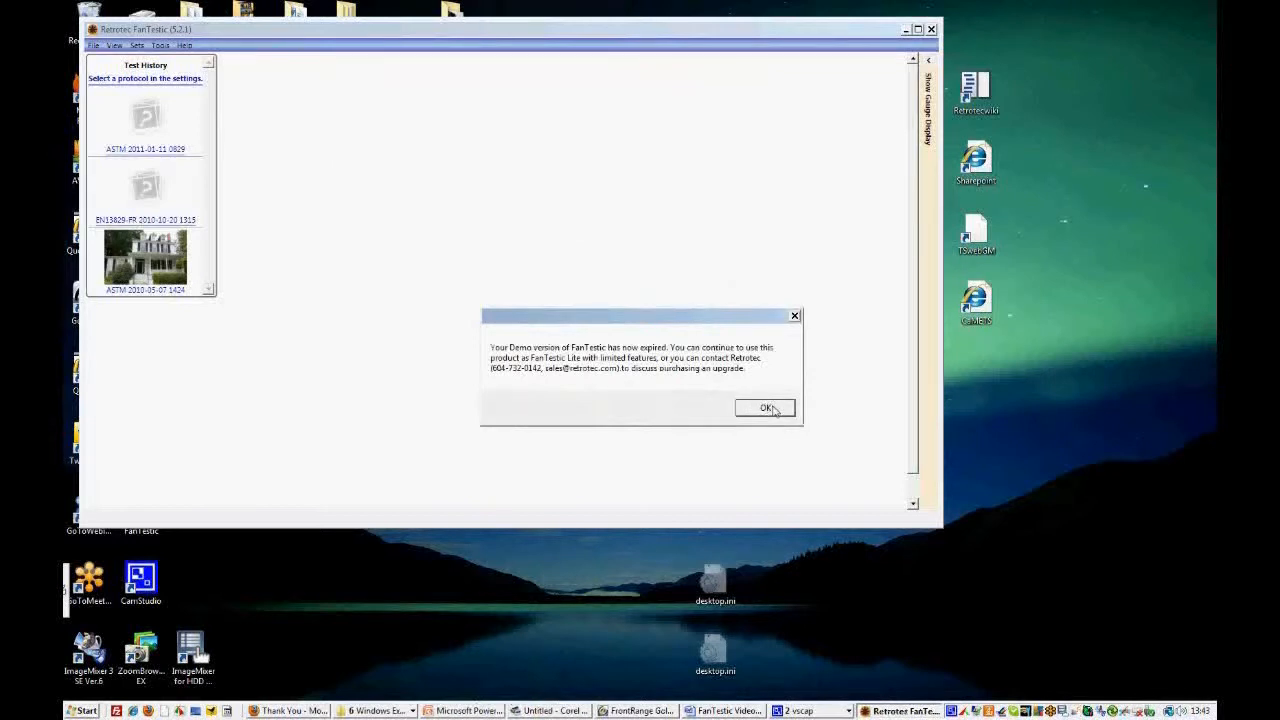
pyautogui.moveTo(758, 335)
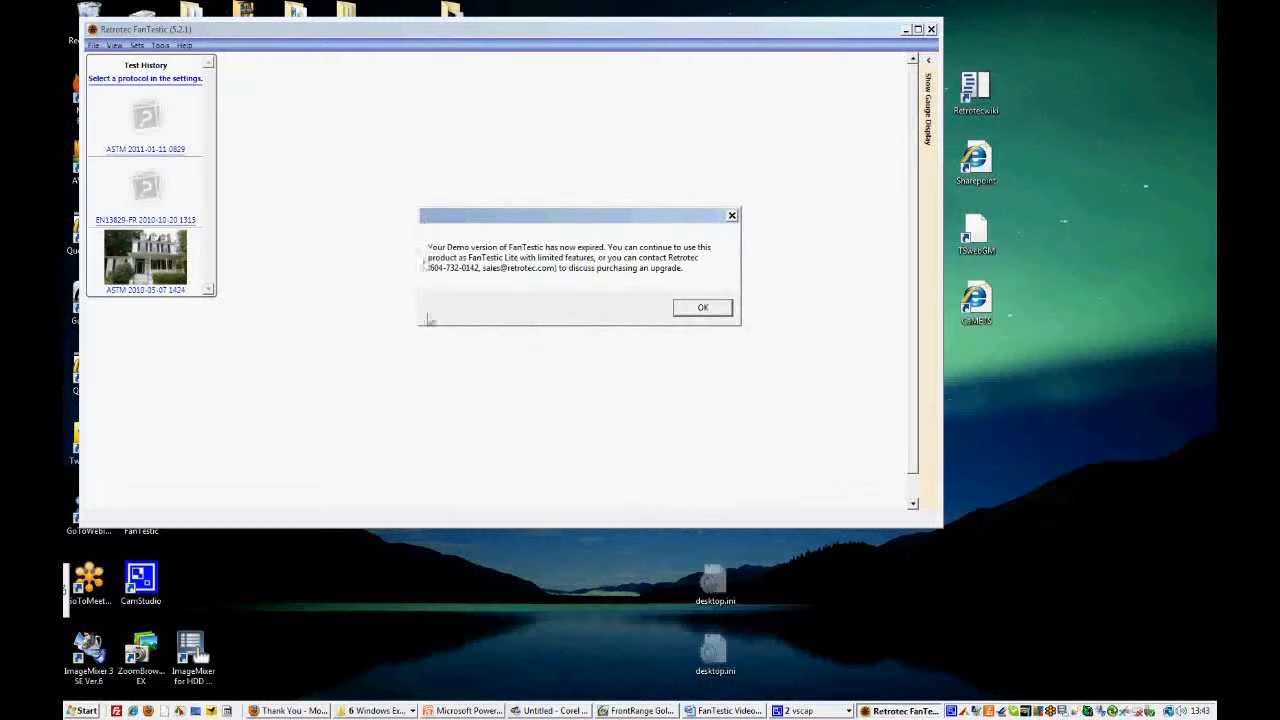
pyautogui.moveTo(510, 325)
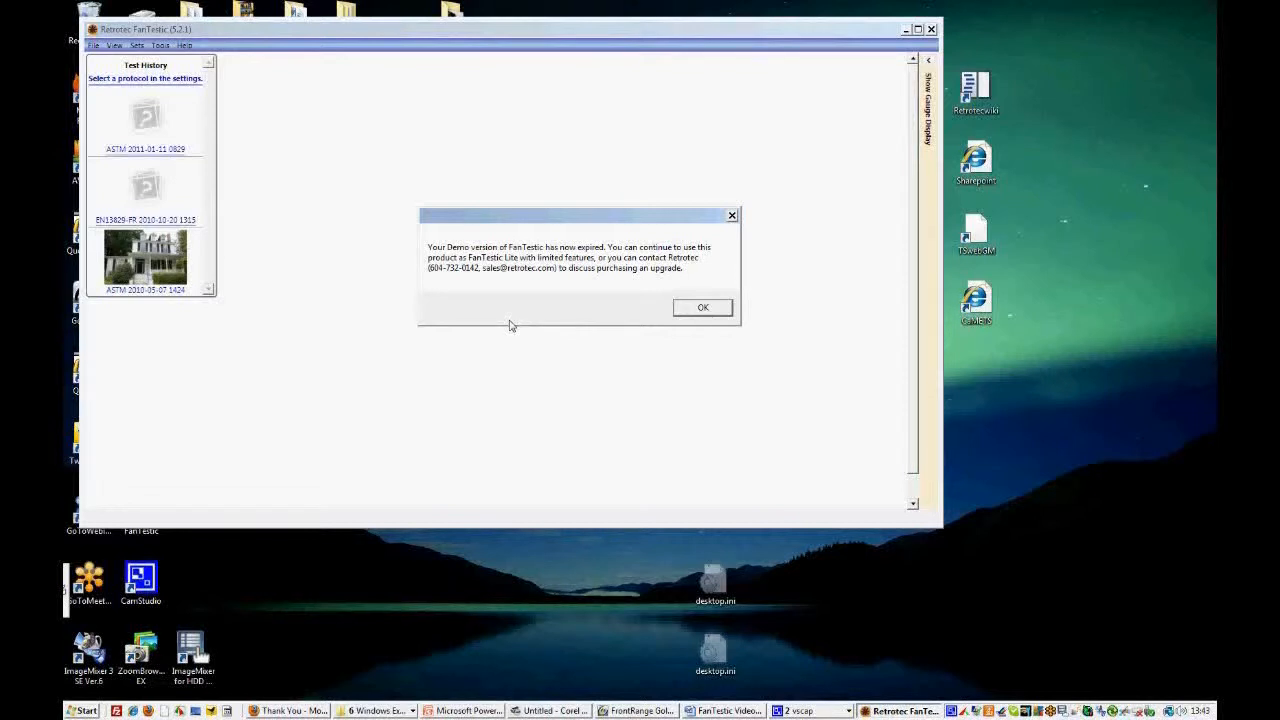
# Dismiss the demo notice, start a new ASTM (American) test, and browse the File menu
pyautogui.click(702, 307)
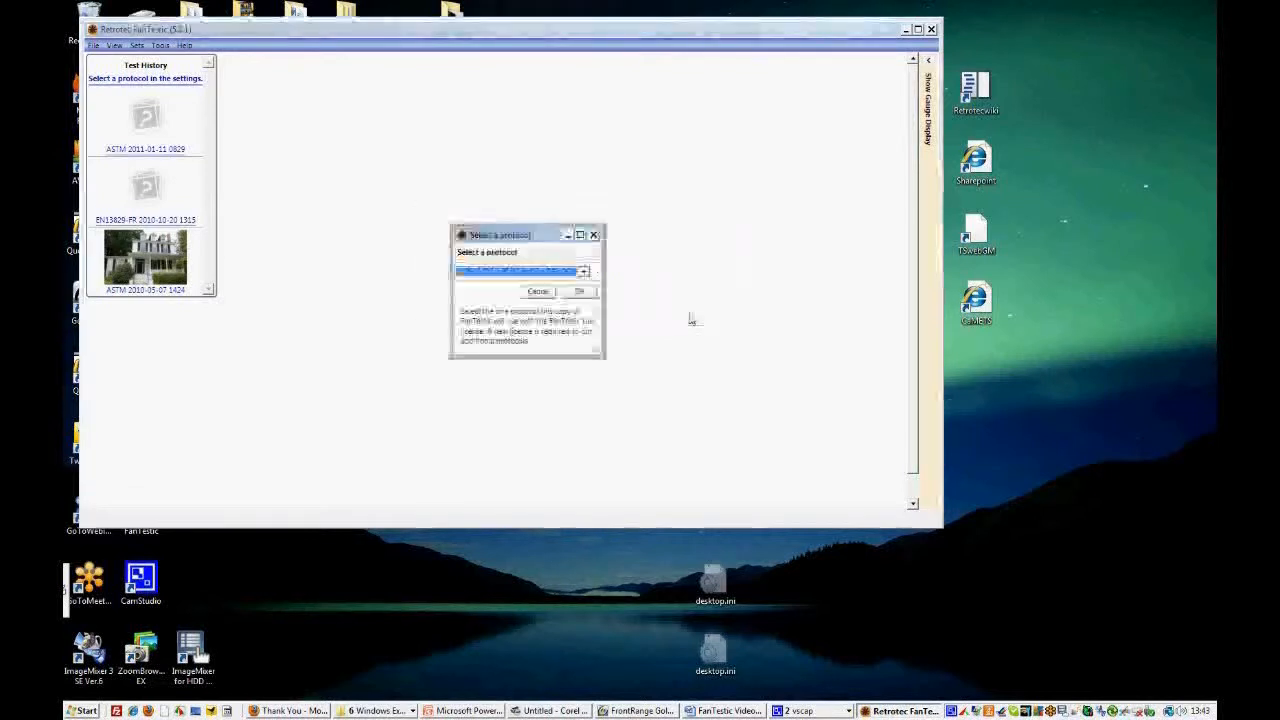
pyautogui.click(583, 272)
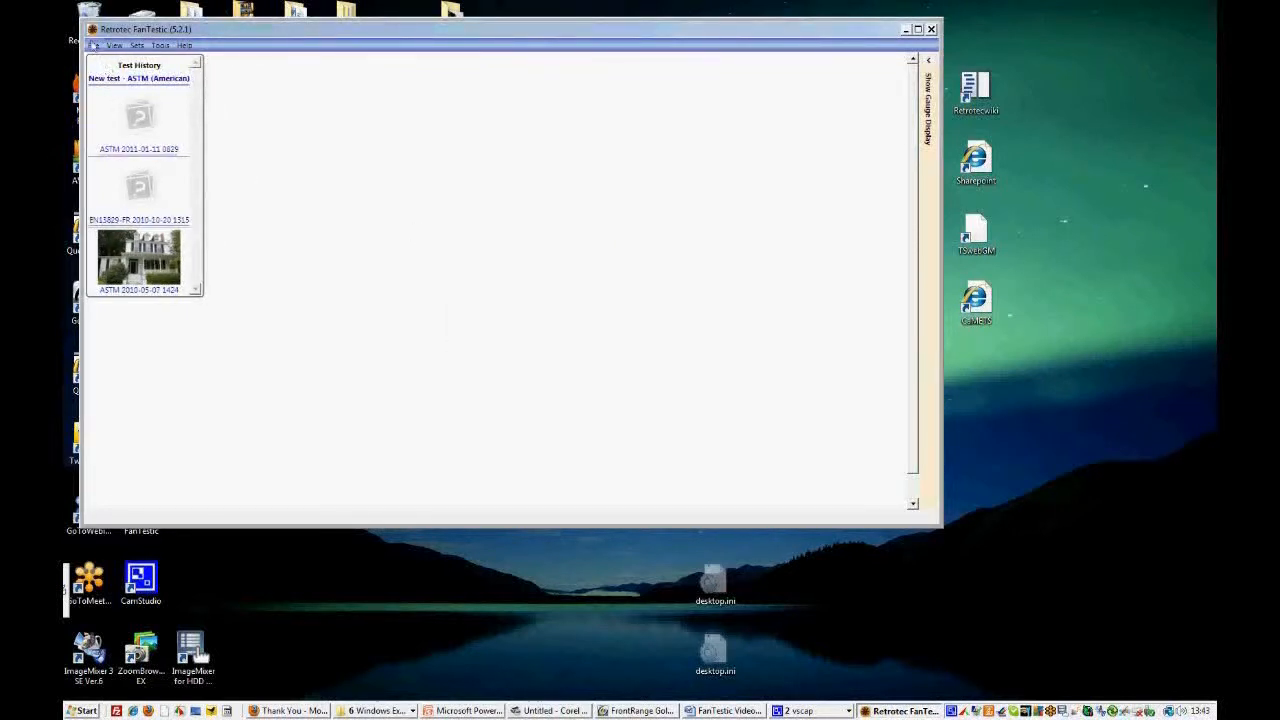
pyautogui.click(96, 45)
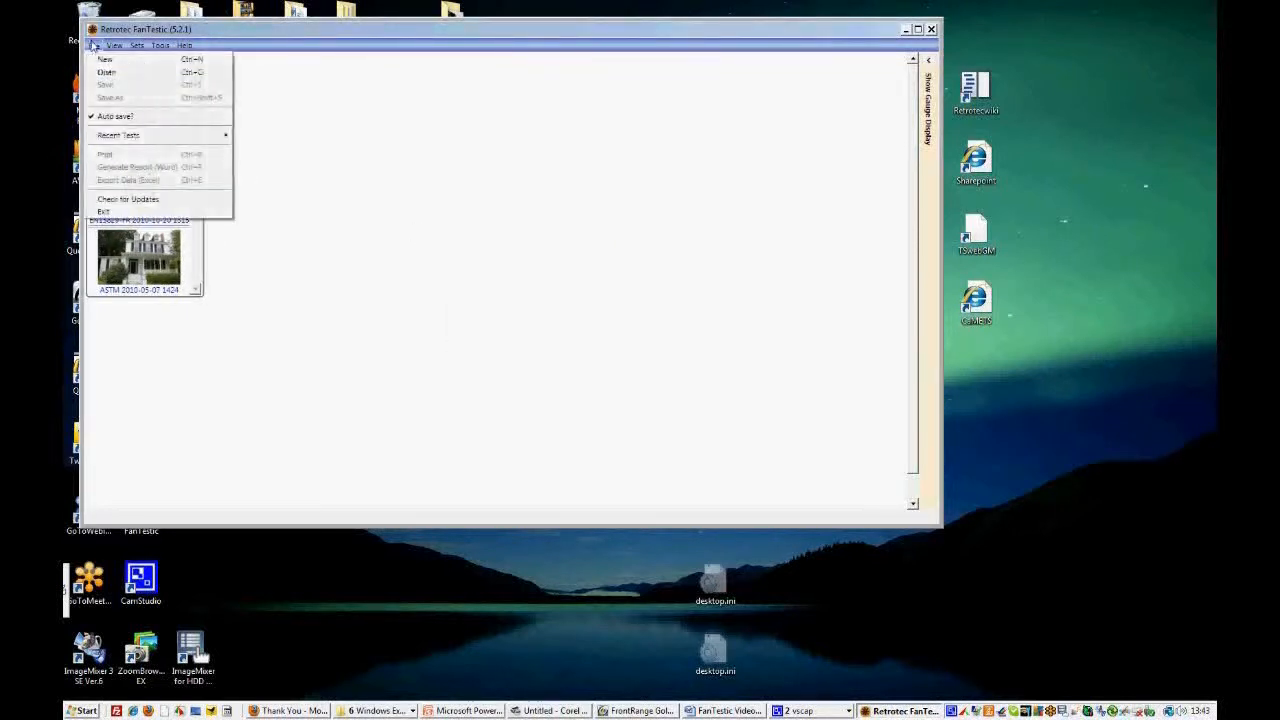
pyautogui.click(93, 45)
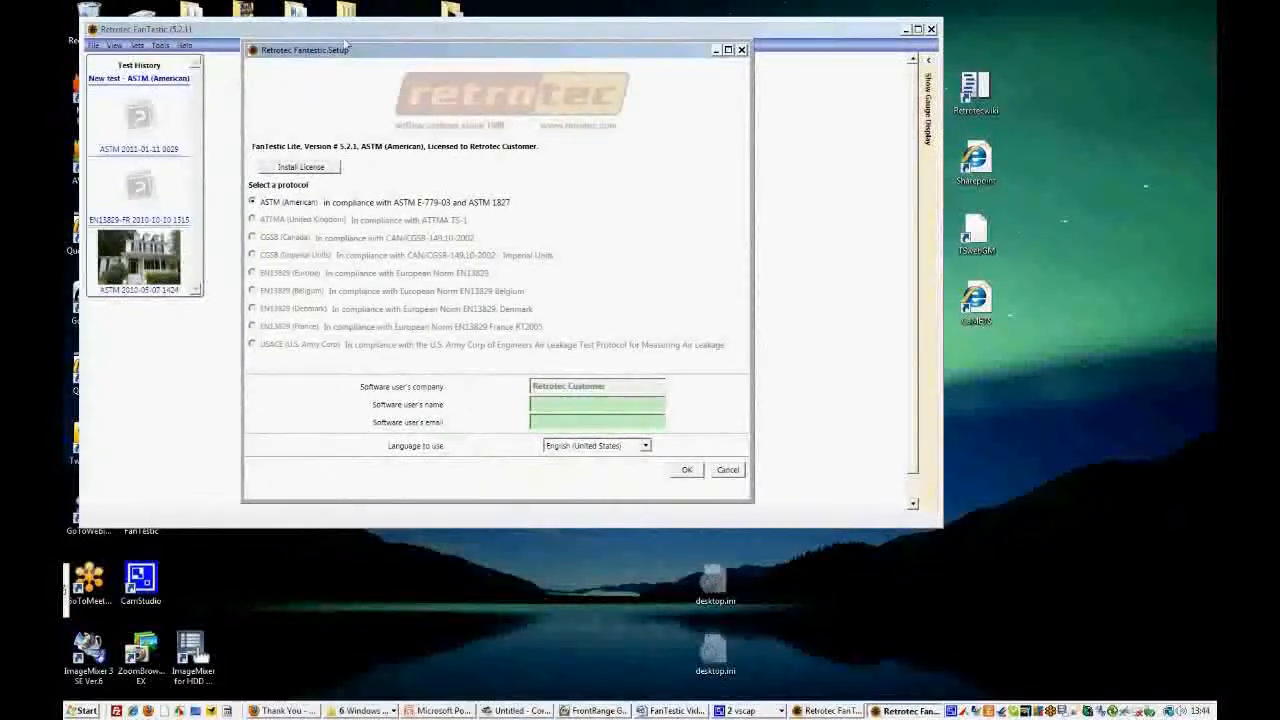
pyautogui.moveTo(642, 150)
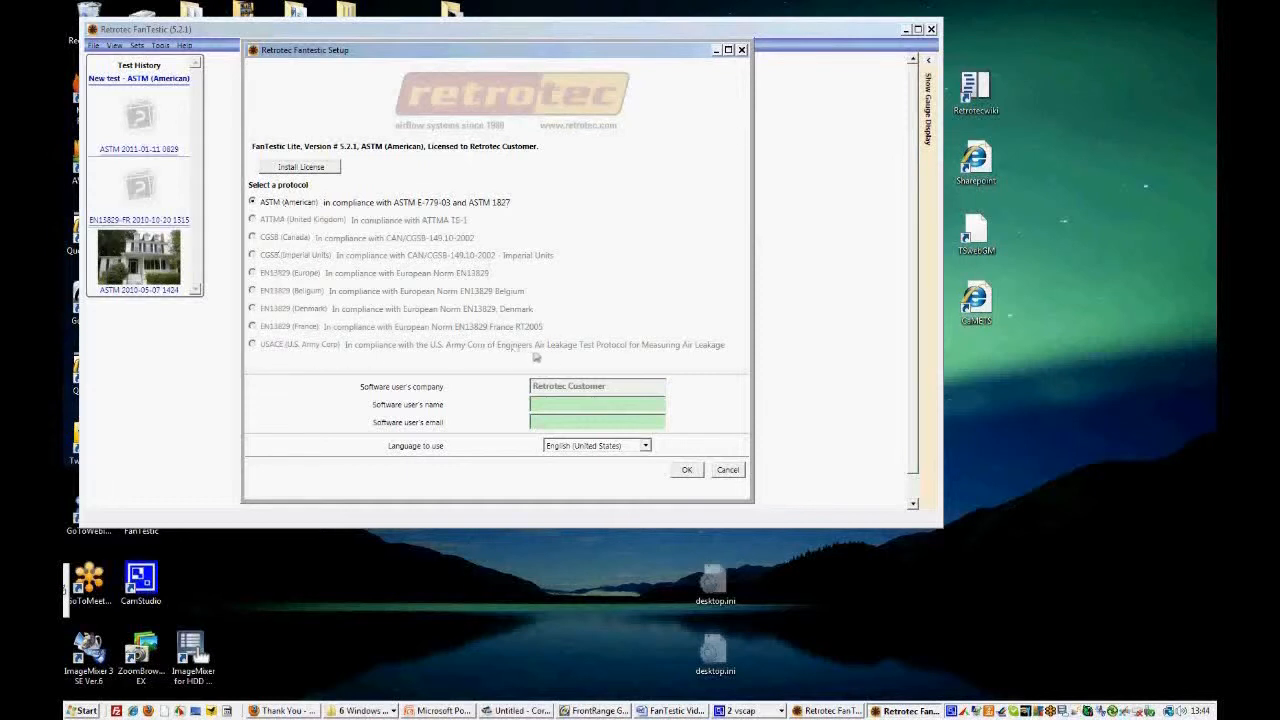
pyautogui.moveTo(578, 256)
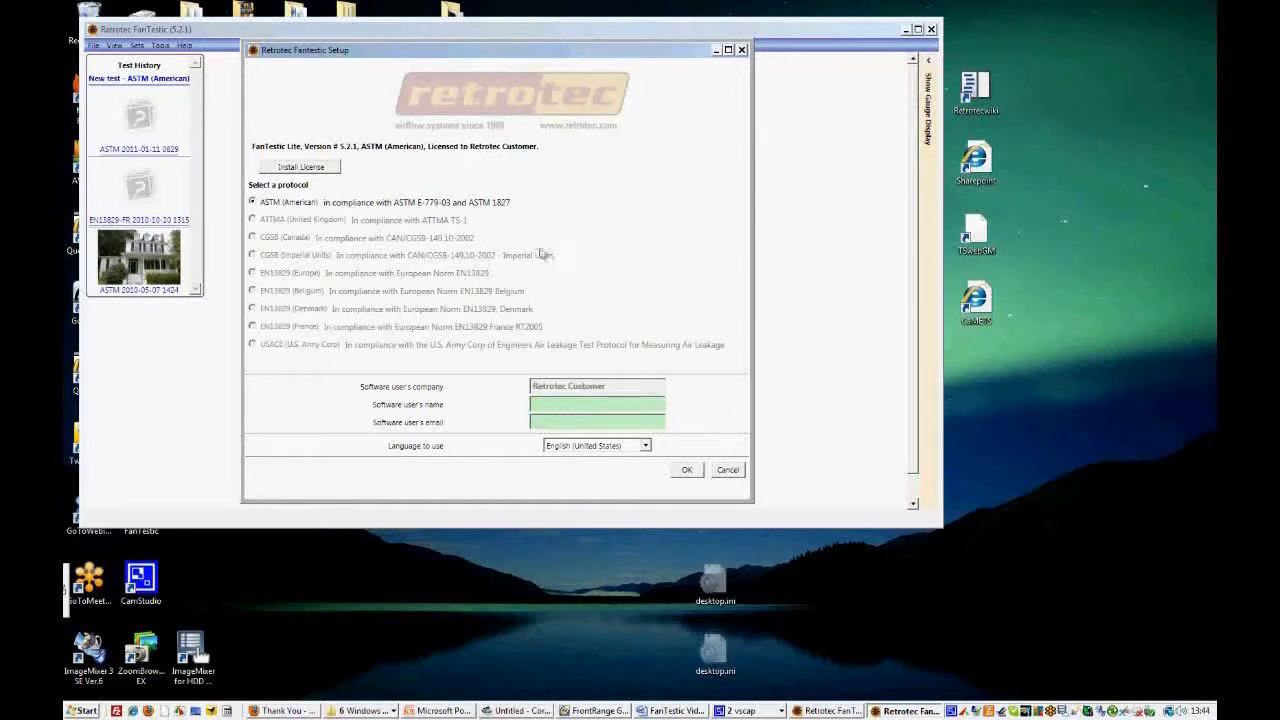
pyautogui.moveTo(490, 234)
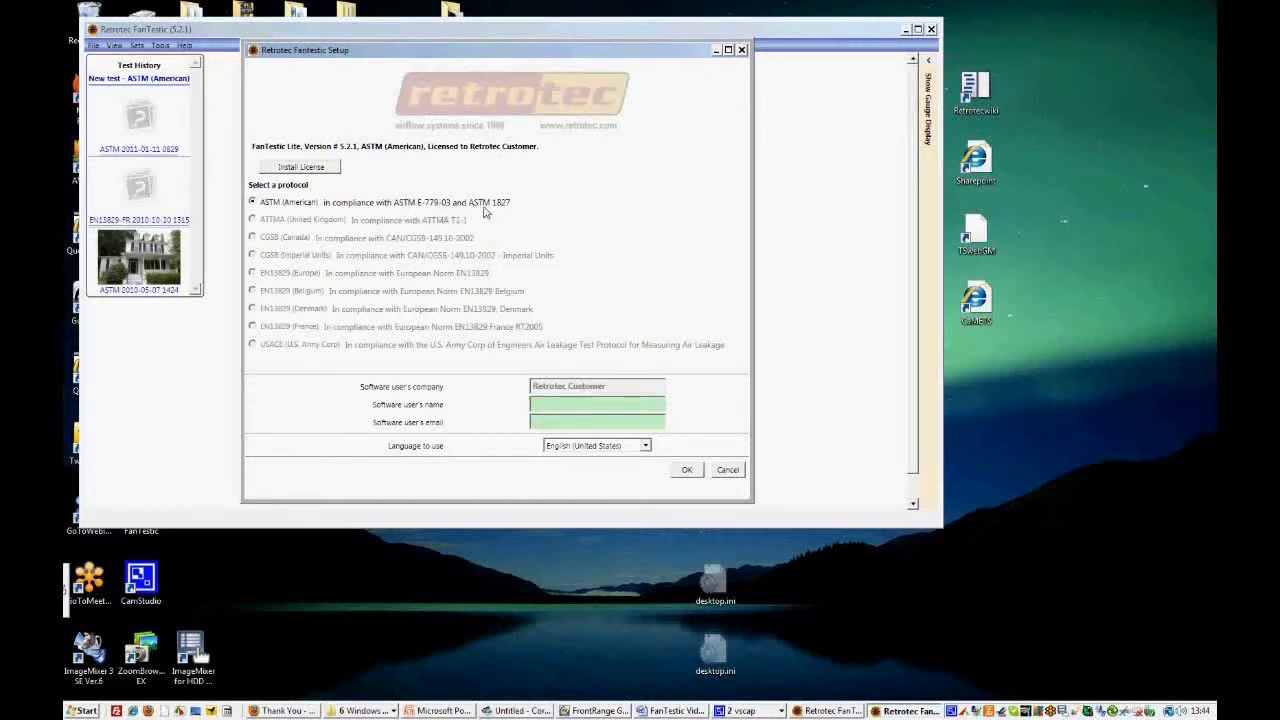
pyautogui.moveTo(472, 222)
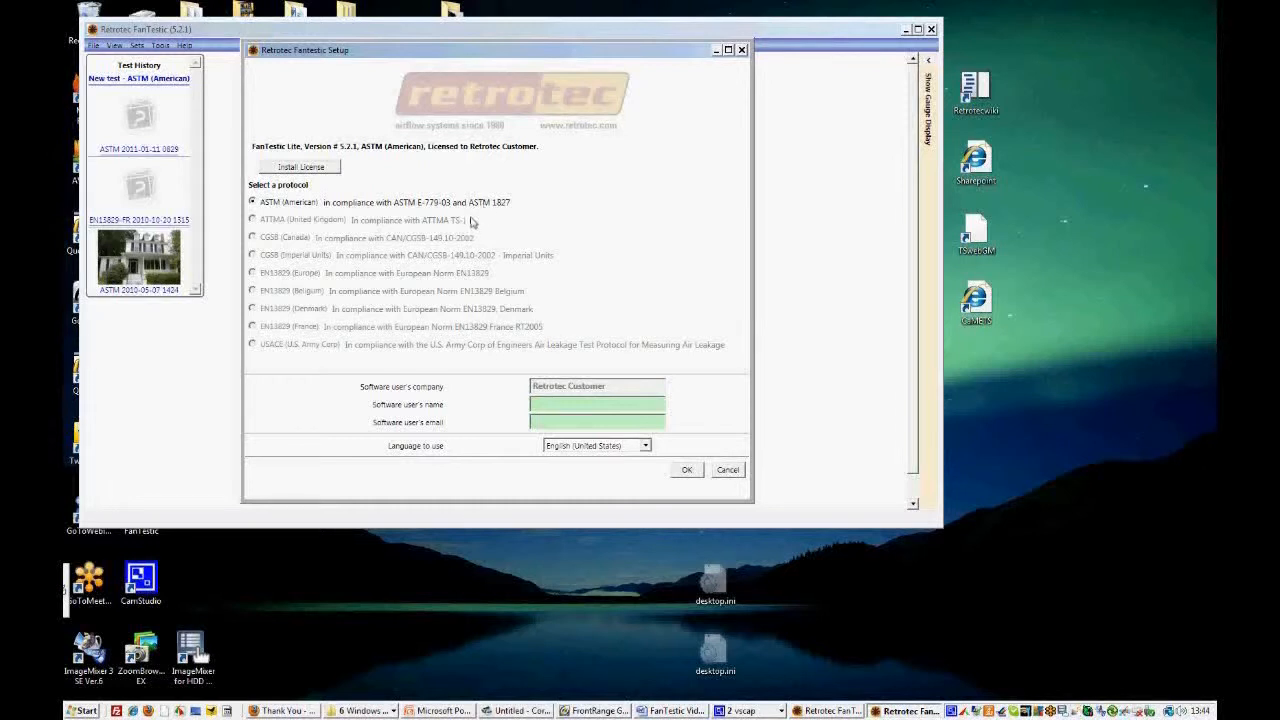
pyautogui.moveTo(472, 237)
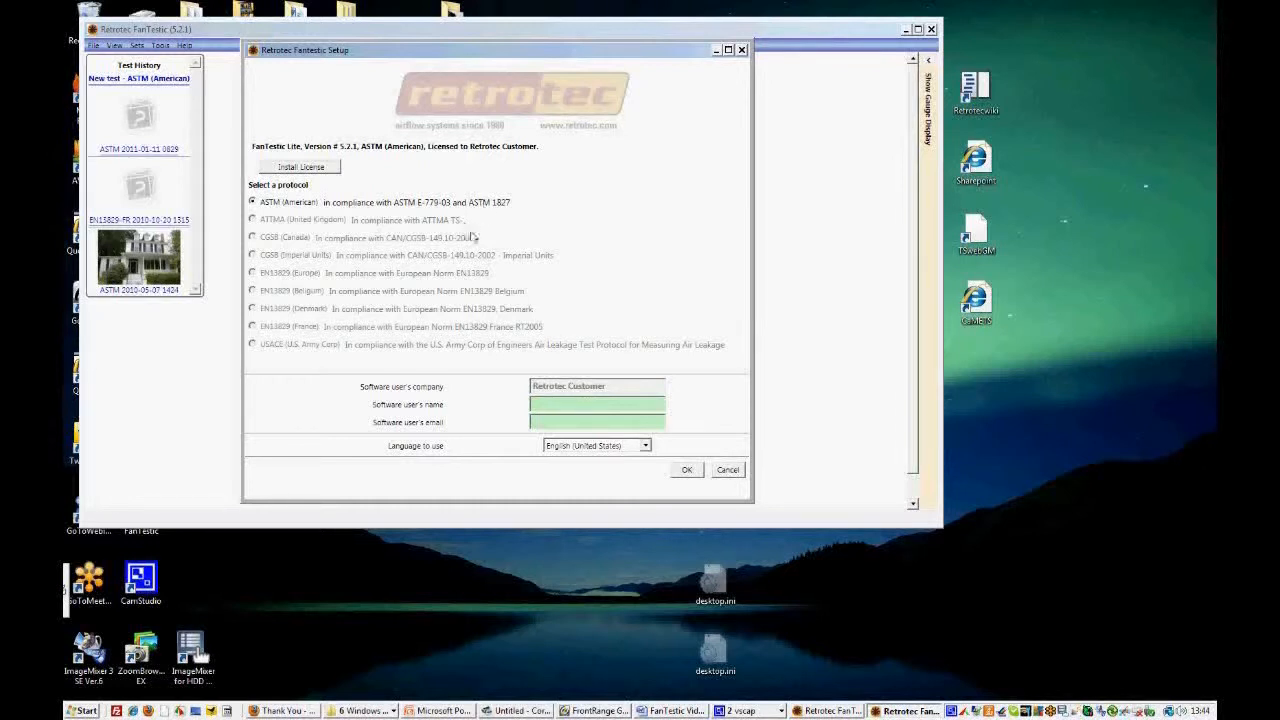
pyautogui.moveTo(472, 243)
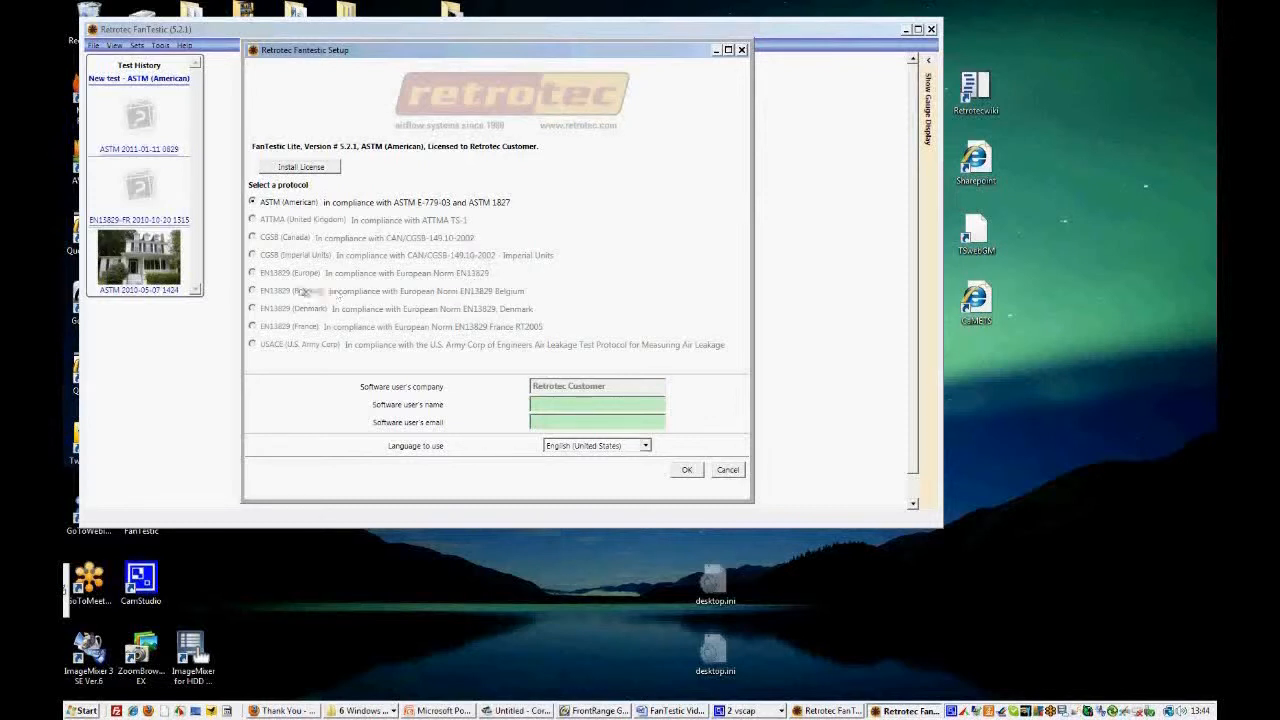
pyautogui.moveTo(267, 288)
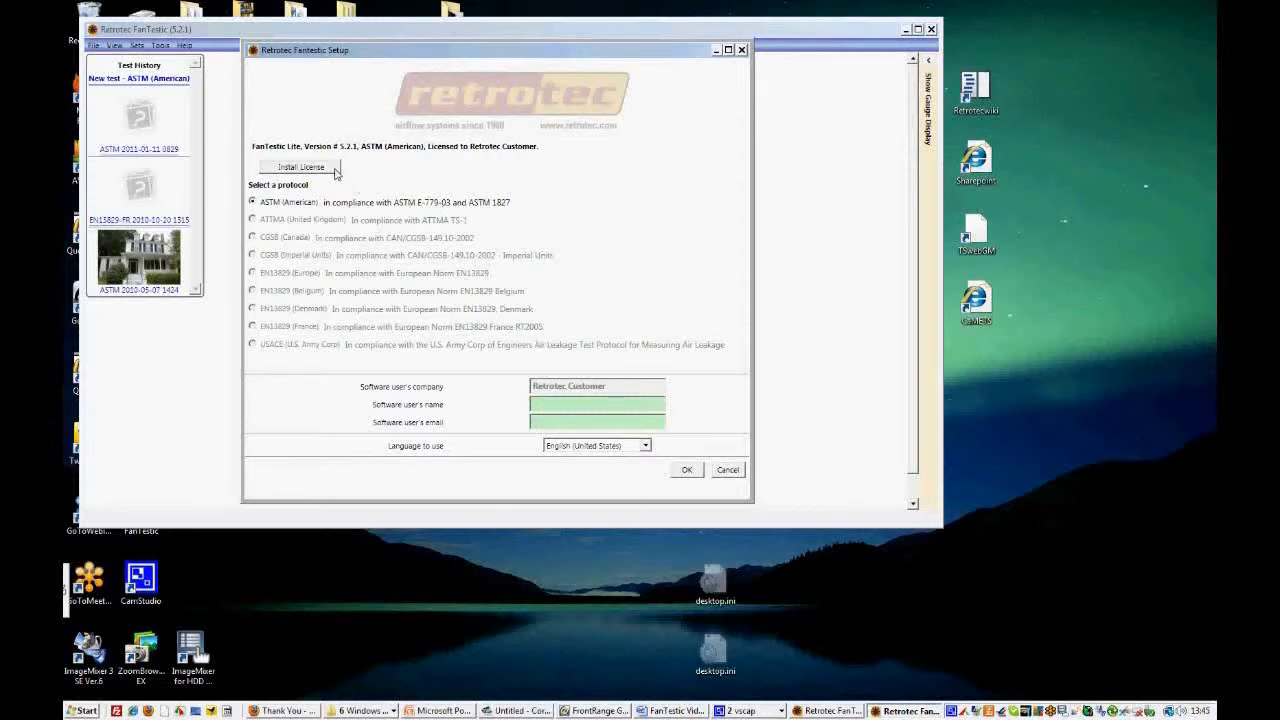
# Paste the copied START_KEY…END_KEY license key into the Install License key box
pyautogui.click(299, 166)
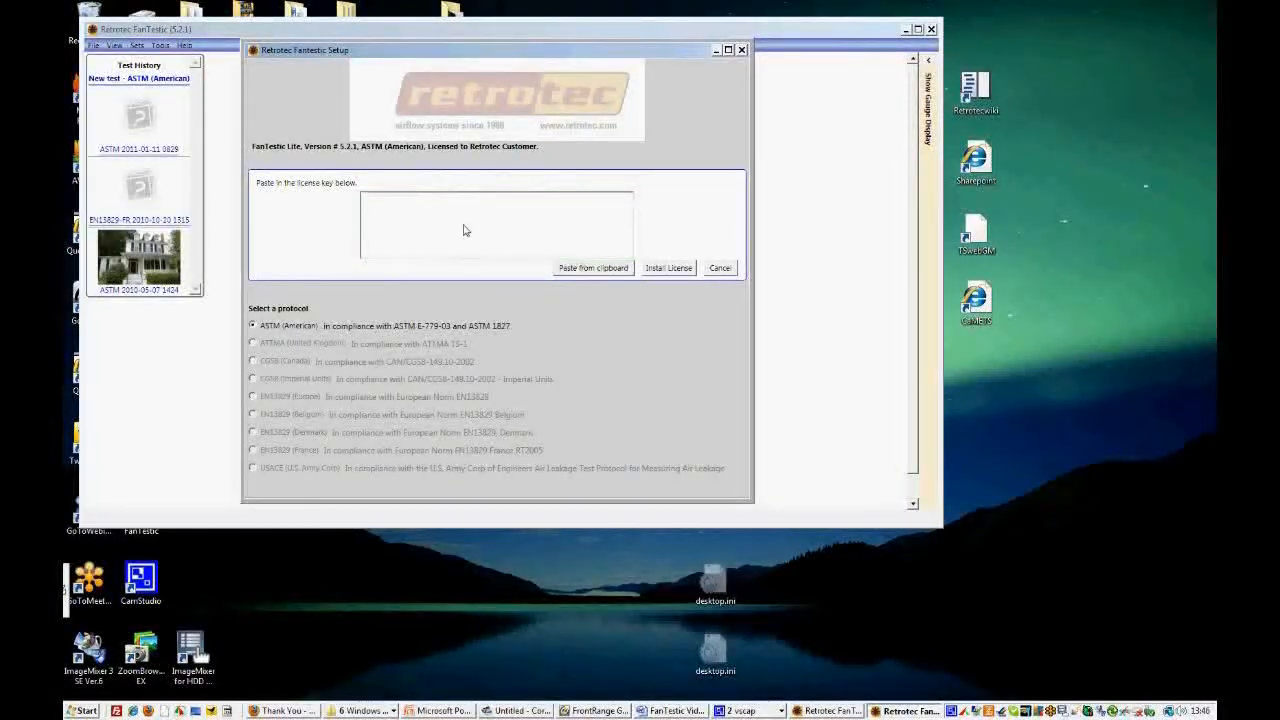
pyautogui.rightClick(463, 230)
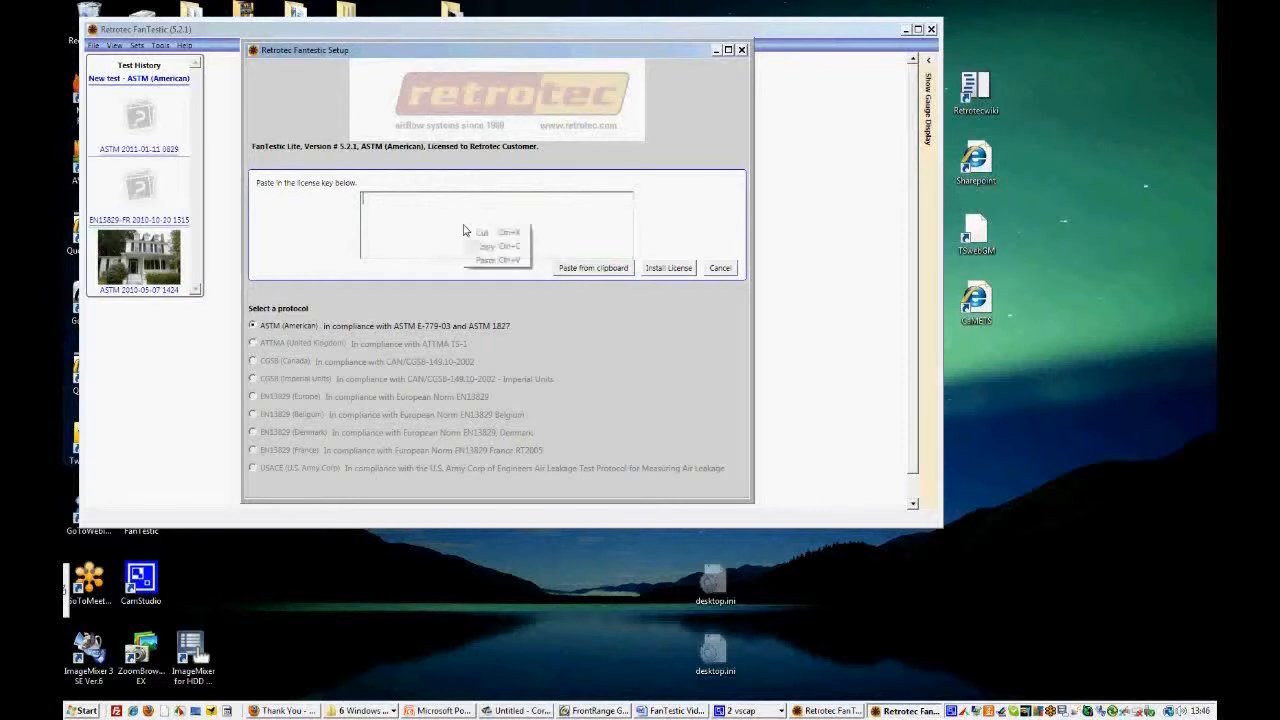
pyautogui.click(667, 268)
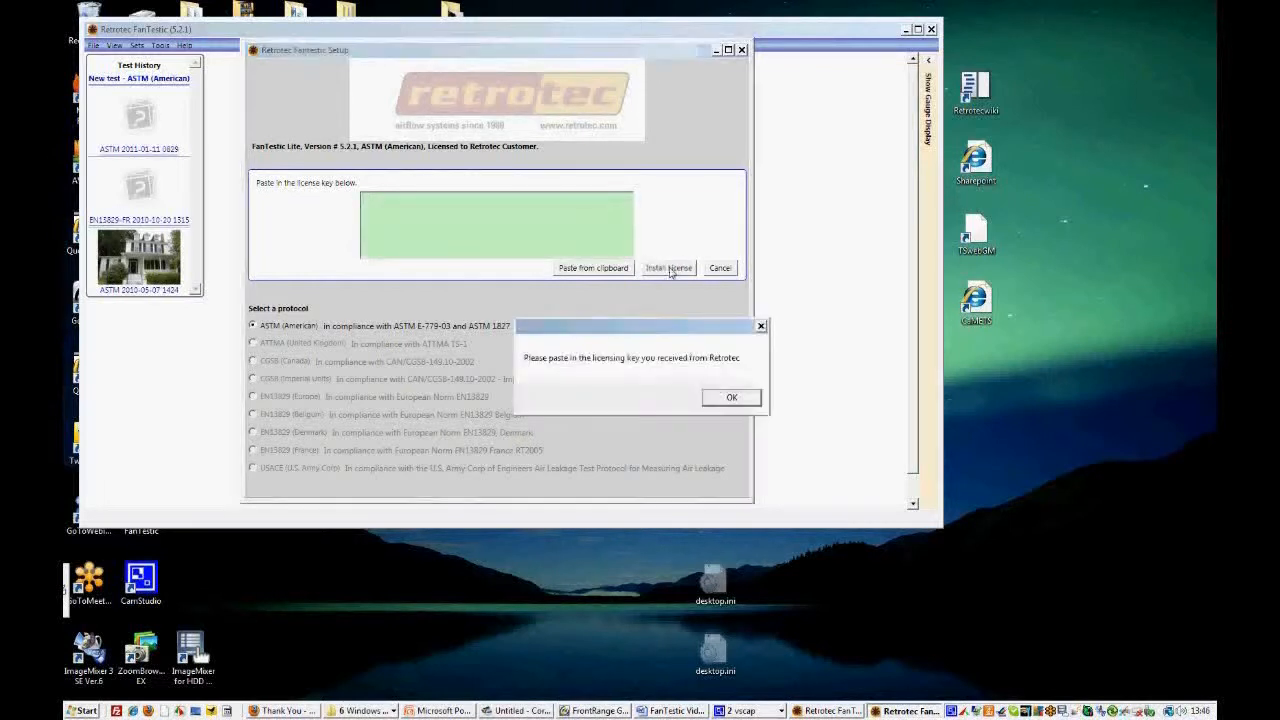
pyautogui.click(731, 397)
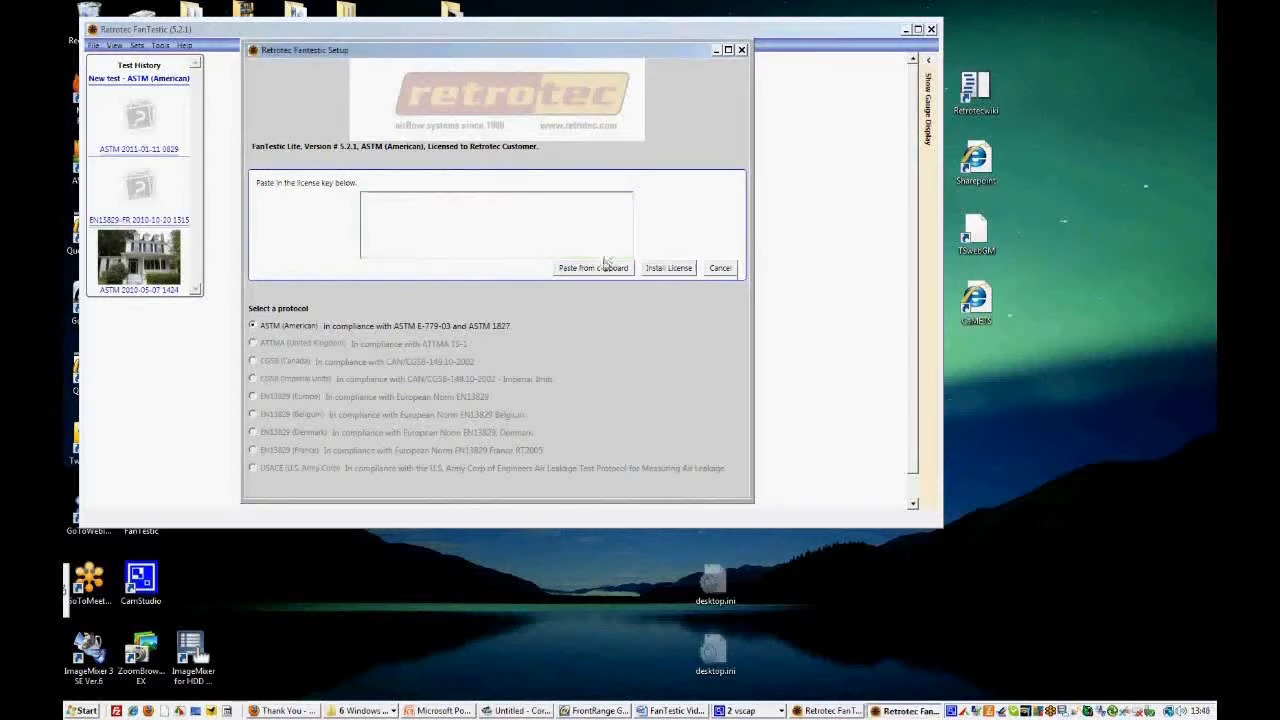
pyautogui.click(593, 267)
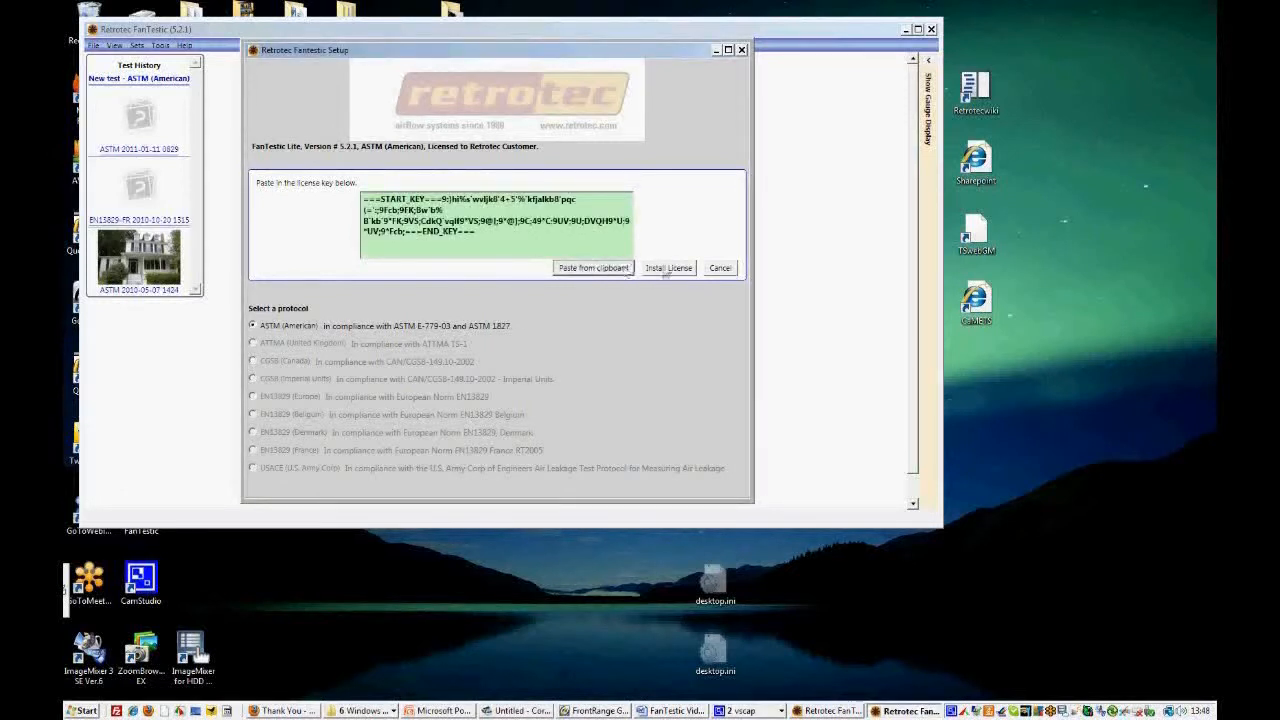
# Install the pasted key, upgrading FanTestic from Lite to the full licensed version
pyautogui.click(668, 267)
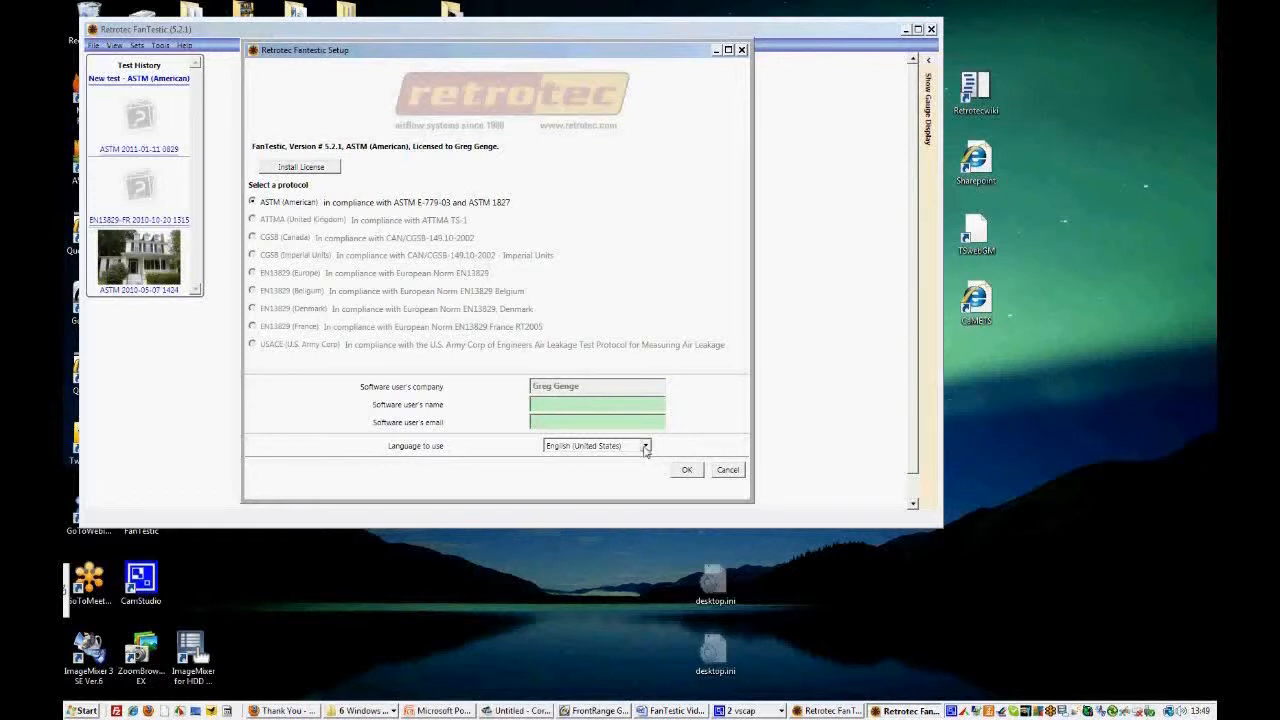
# Set Language to use to Swedish (Sweden), confirm, and reopen the language list
pyautogui.click(645, 446)
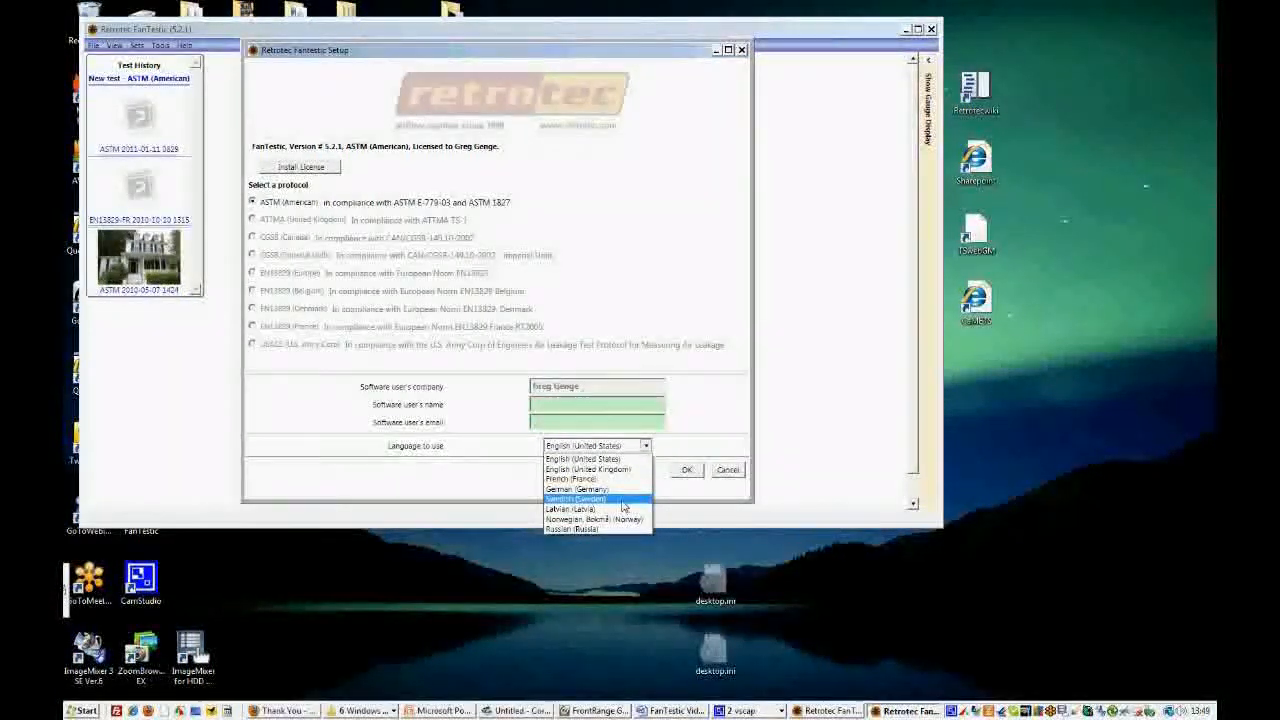
pyautogui.click(576, 499)
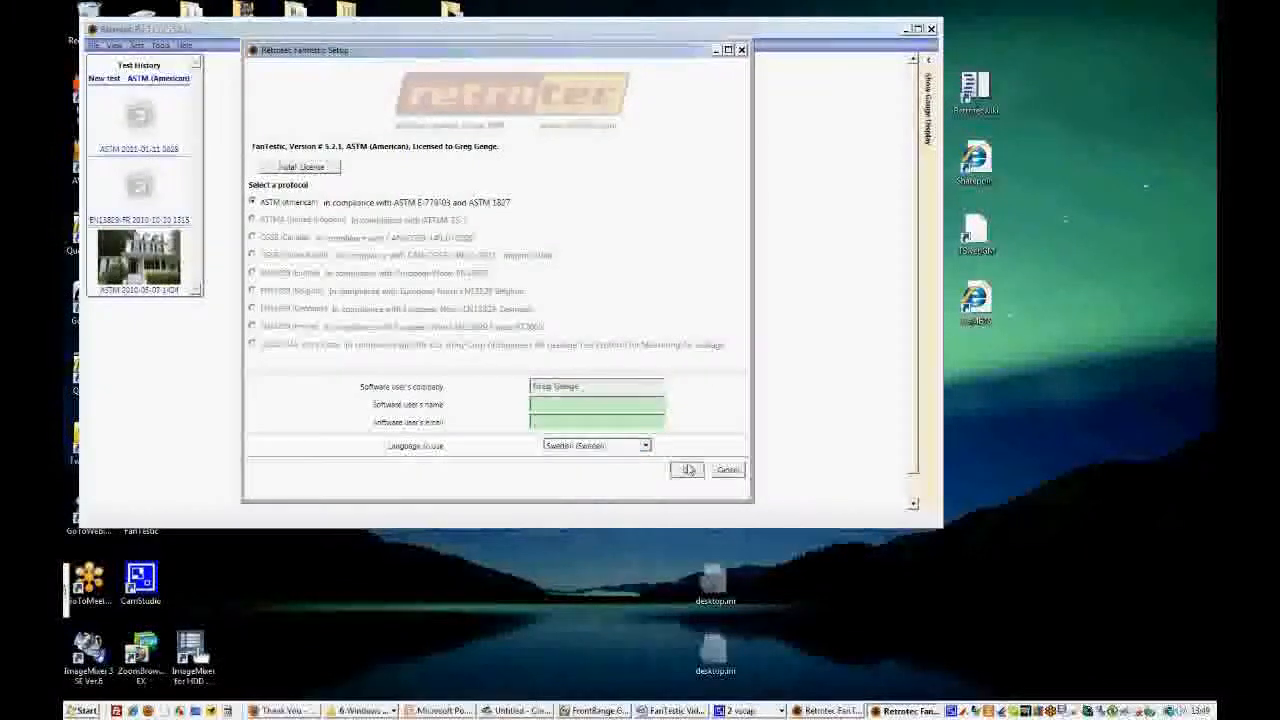
pyautogui.click(687, 470)
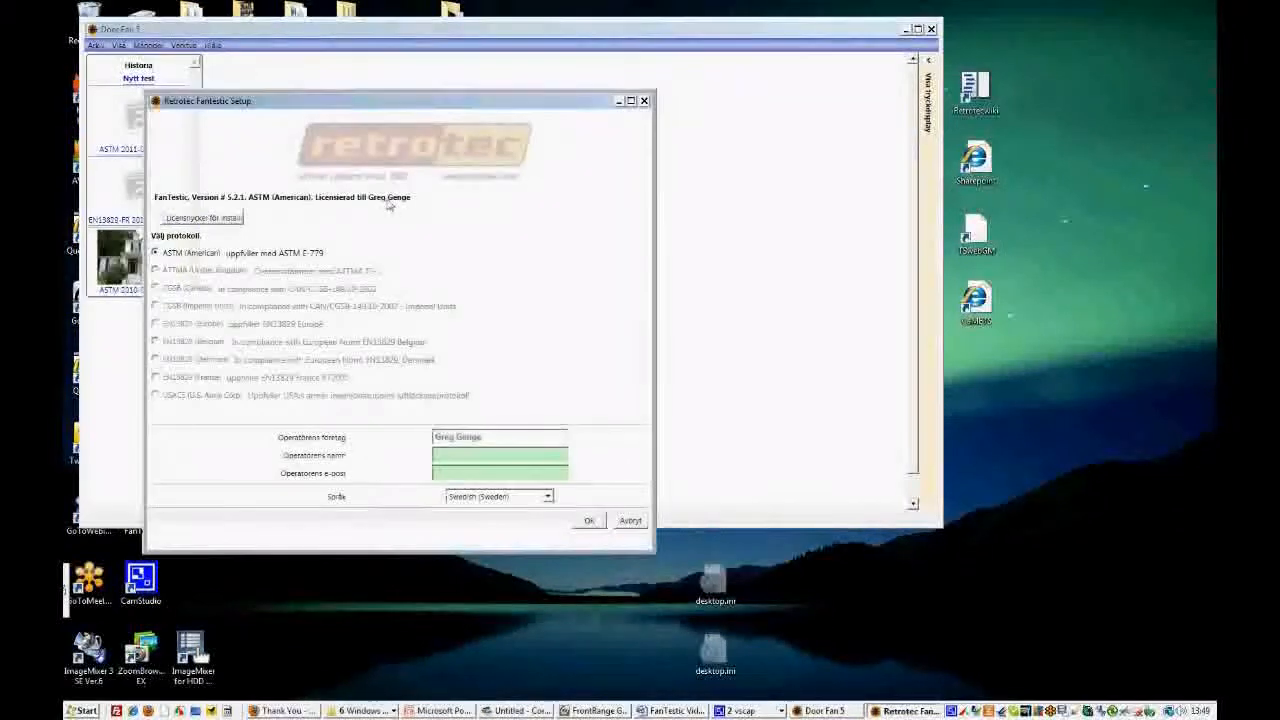
pyautogui.click(547, 497)
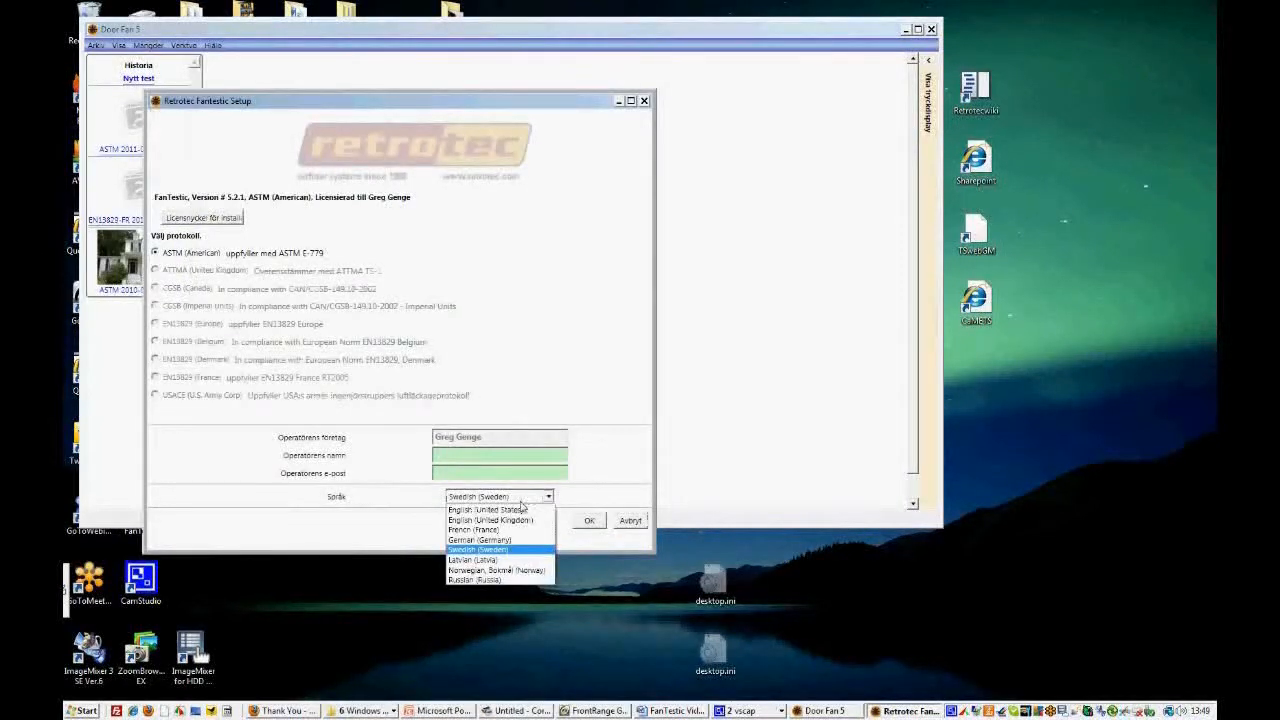